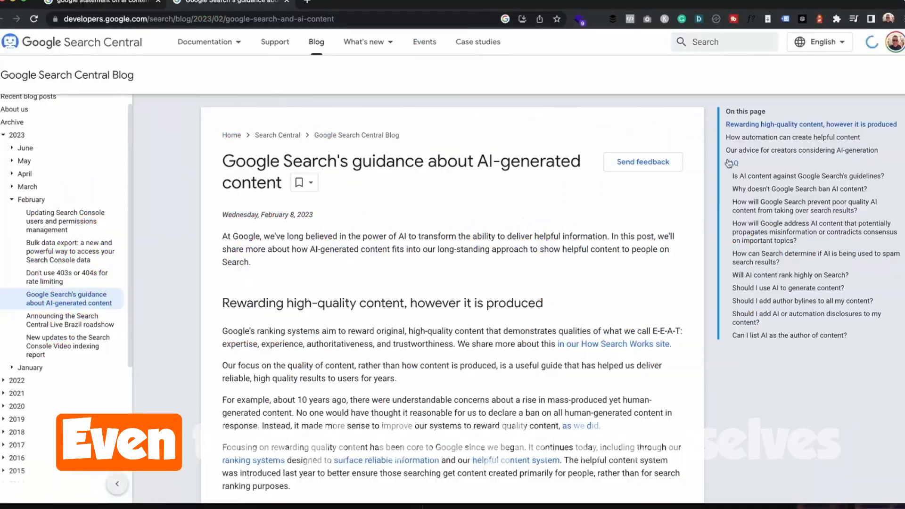
# - Enable the FAQ section for the 'can you wash beige with white?' post and create the article
pyautogui.scroll(-3)
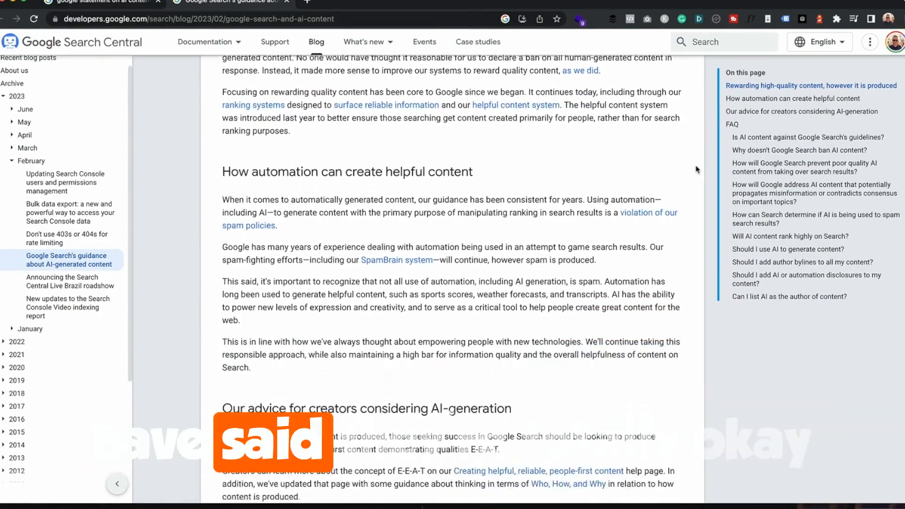
pyautogui.scroll(-3)
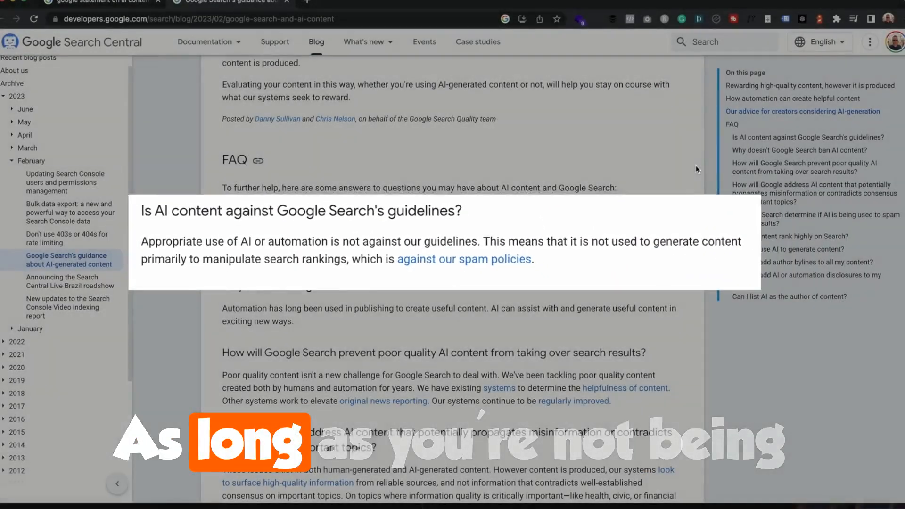
pyautogui.scroll(-3)
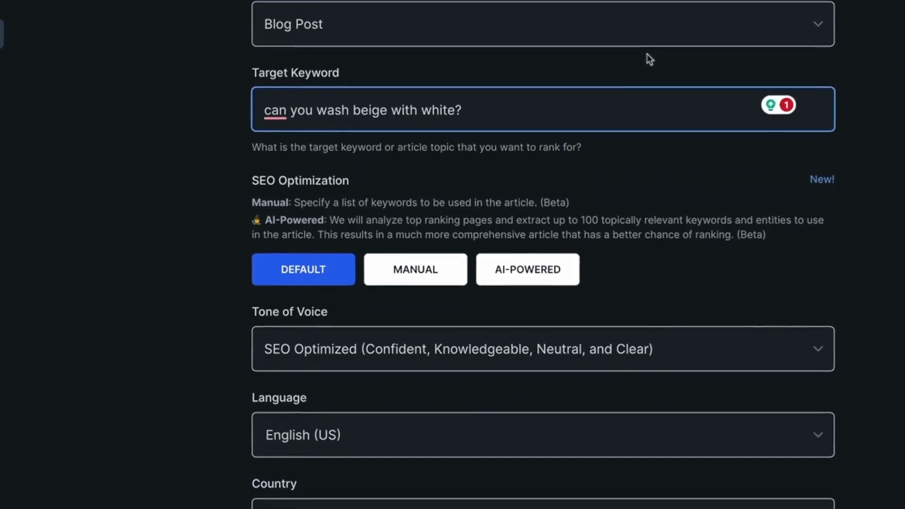
pyautogui.scroll(-3)
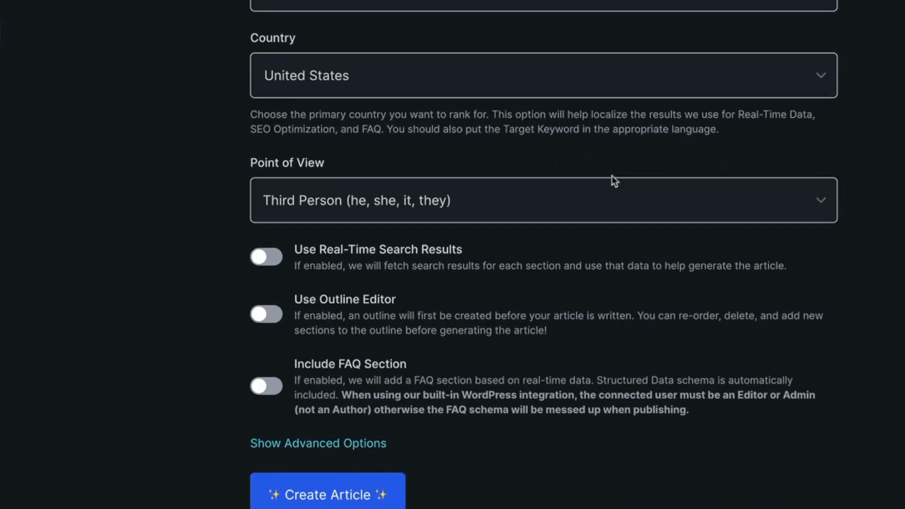
pyautogui.click(265, 386)
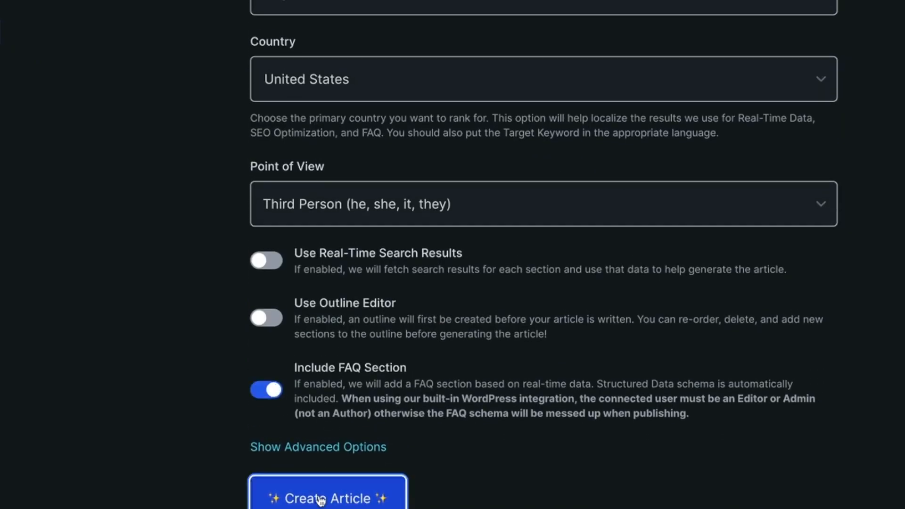
pyautogui.click(327, 498)
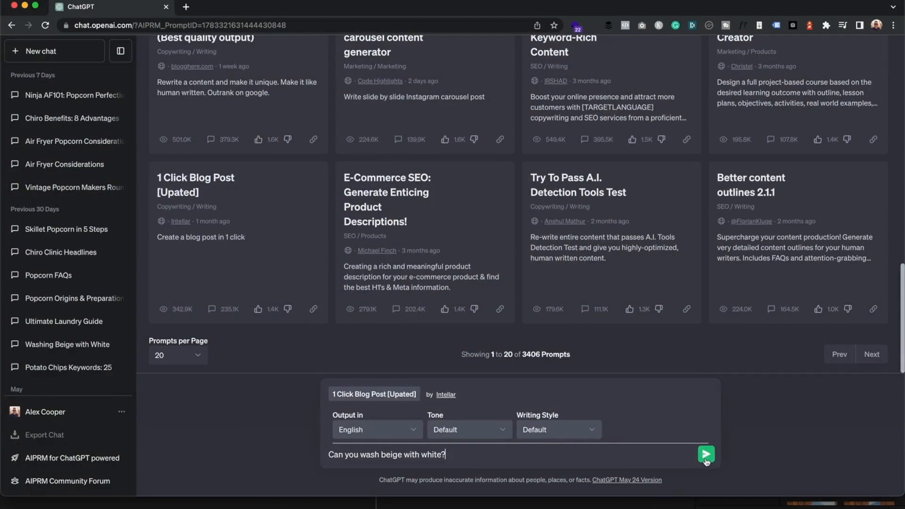
# - Send the AIPRM 1 Click Blog Post prompt about beige with white, then go to the Can You Wash It? site
pyautogui.click(705, 454)
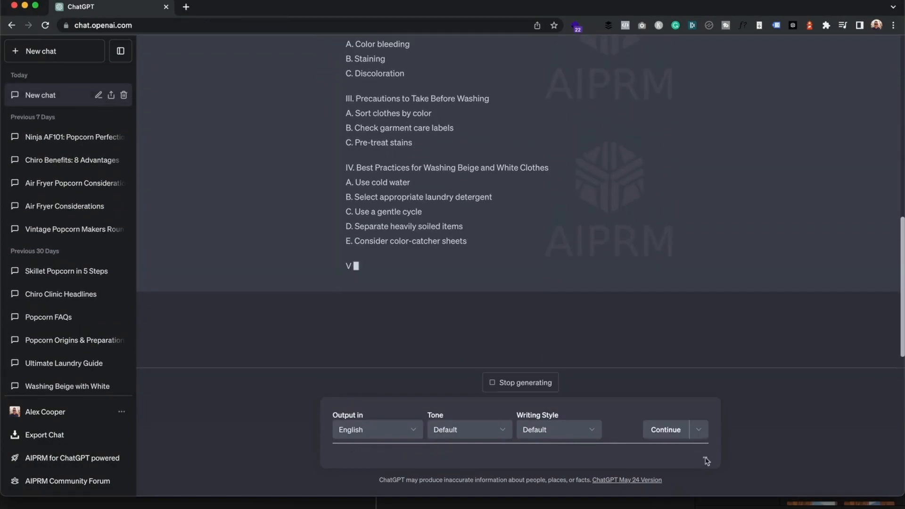
pyautogui.click(110, 6)
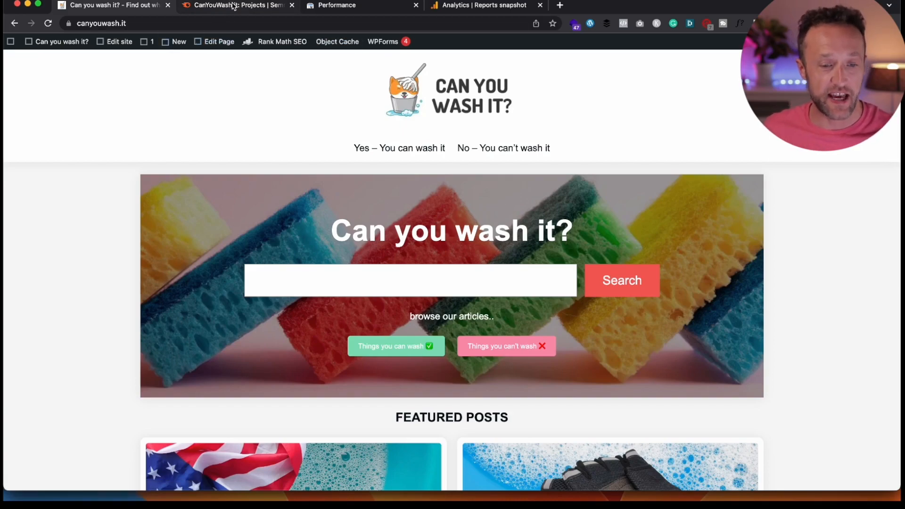
# - Review the CanYouWash.it project widgets and open the full Position Tracking report
pyautogui.click(235, 5)
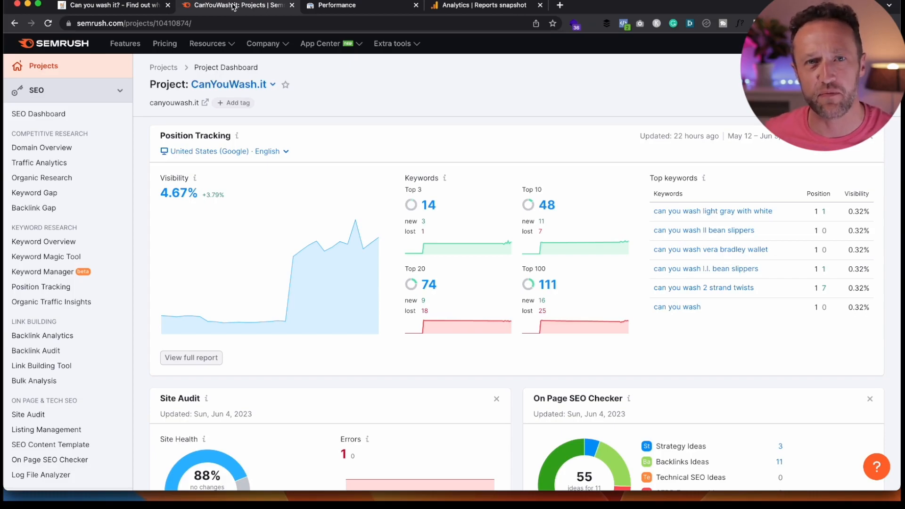
pyautogui.moveTo(429, 165)
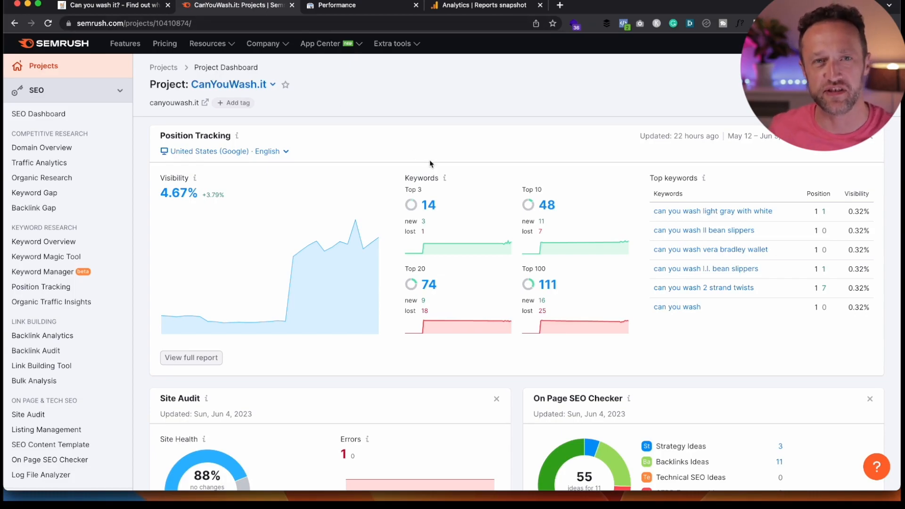
pyautogui.scroll(-3)
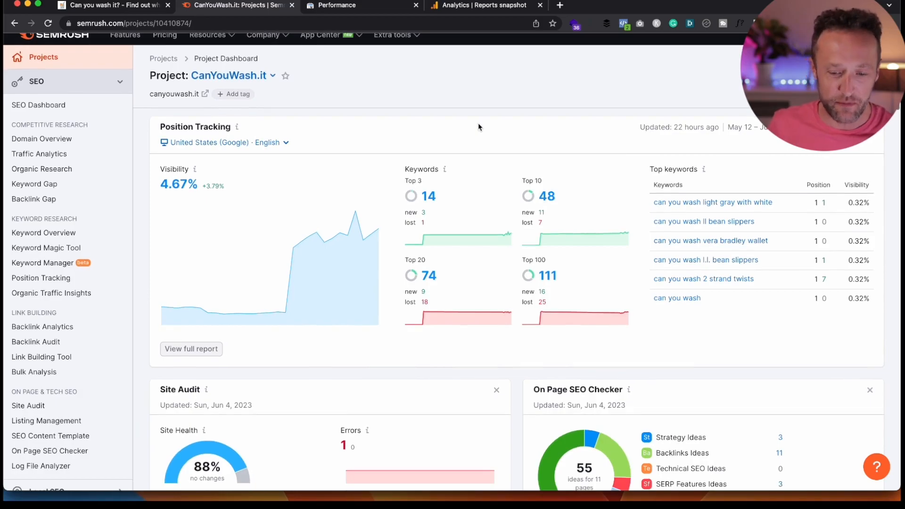
pyautogui.scroll(-3)
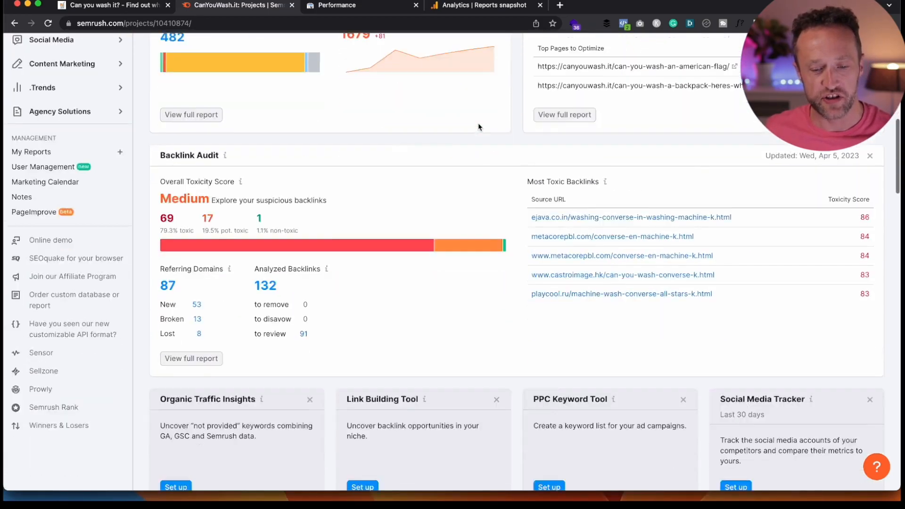
pyautogui.scroll(3)
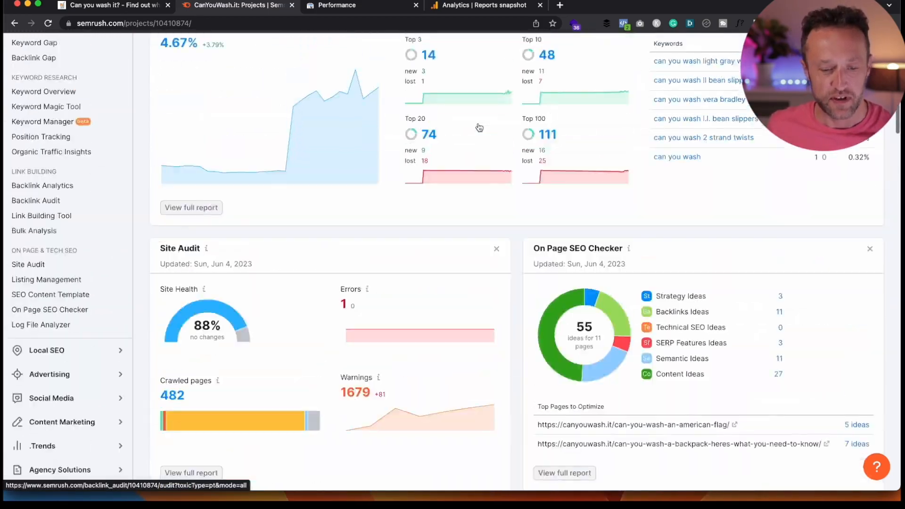
pyautogui.scroll(3)
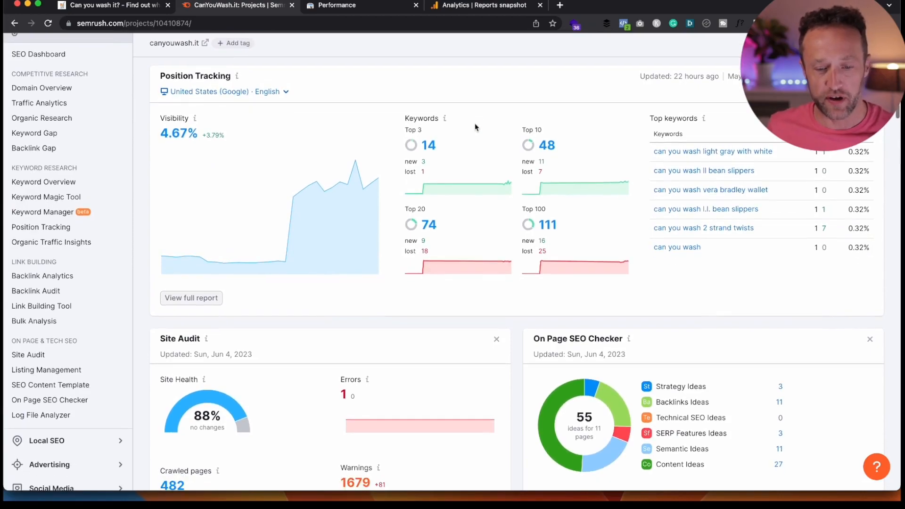
pyautogui.scroll(-3)
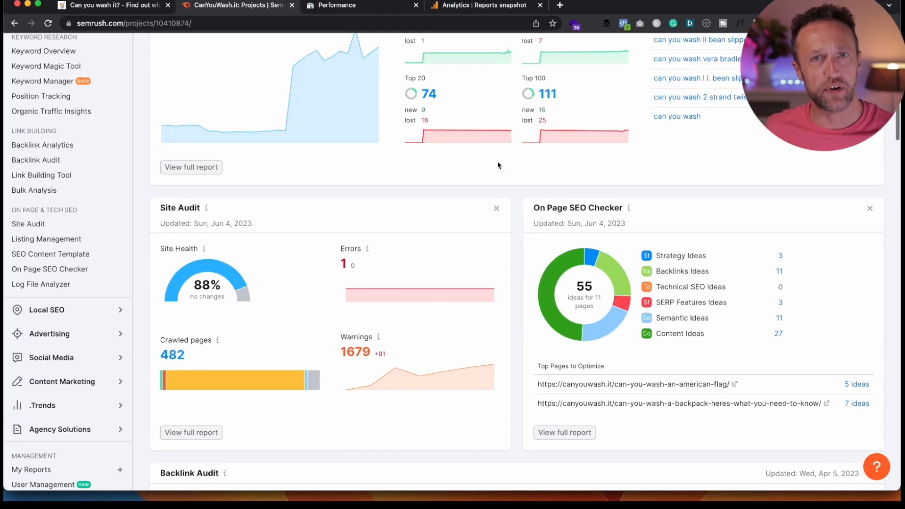
pyautogui.click(40, 96)
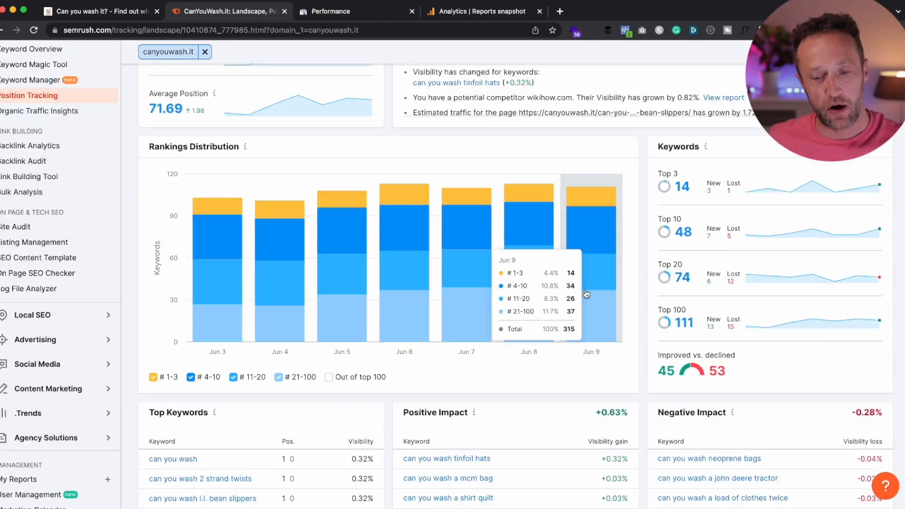
# - Scroll the Position Tracking Landscape report down to the Tags table with the koala tag
pyautogui.scroll(-3)
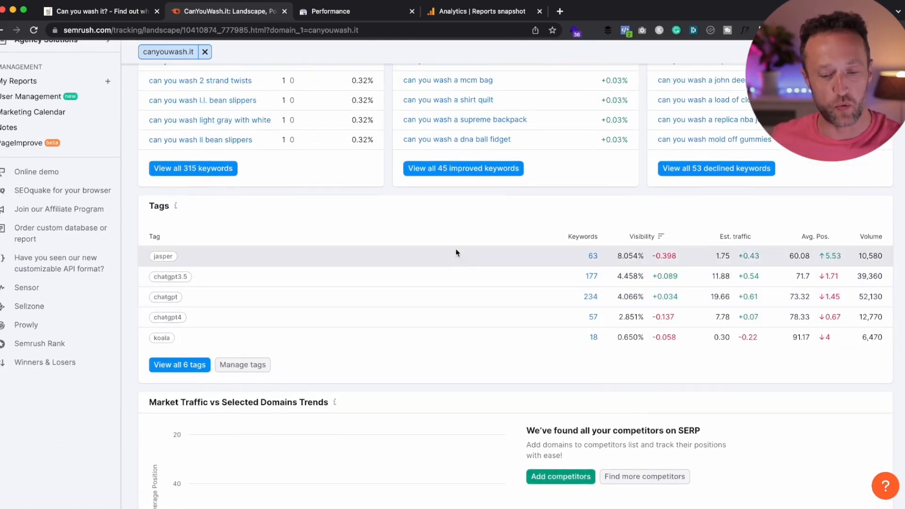
pyautogui.moveTo(452, 342)
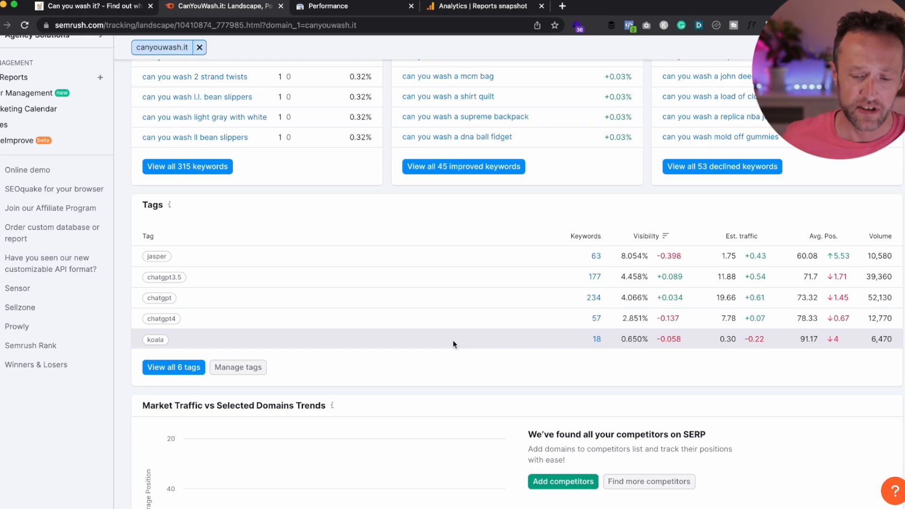
pyautogui.scroll(-3)
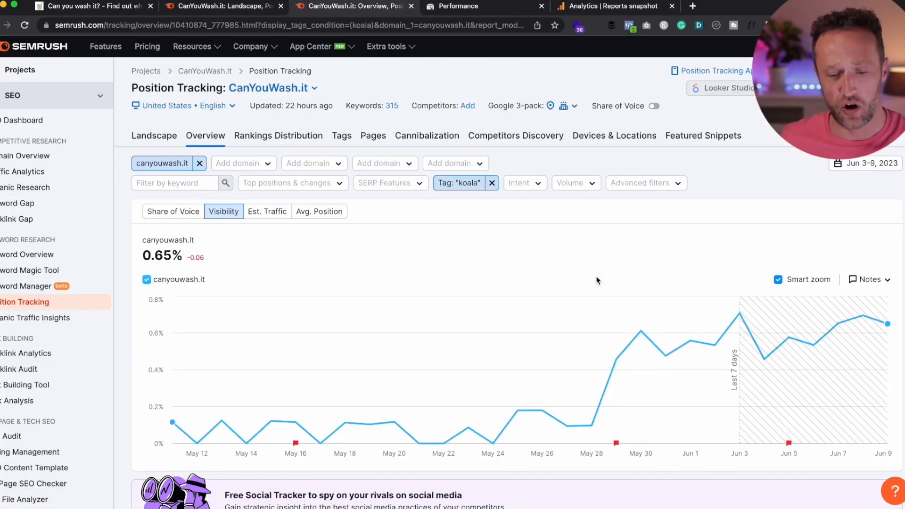
pyautogui.scroll(-3)
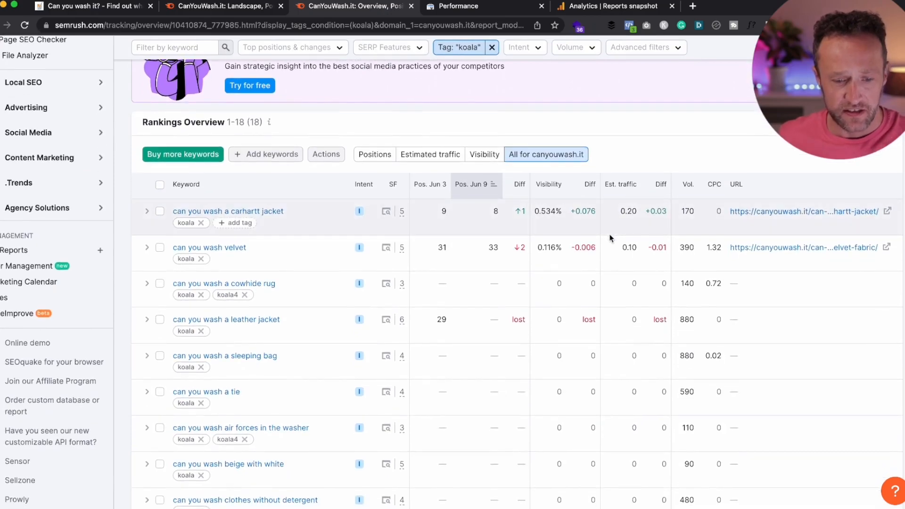
pyautogui.moveTo(506, 229)
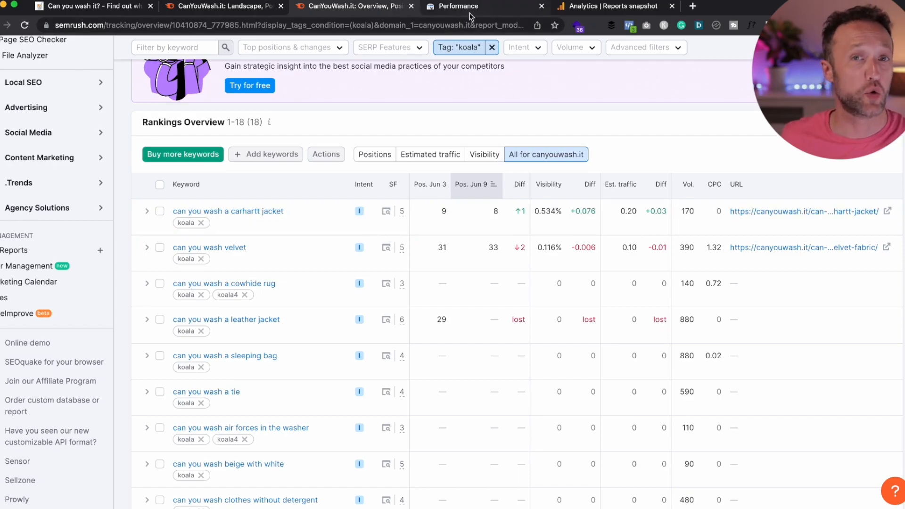
# - Bring up the canyouwash.it Performance report showing 2.26K clicks and 184K impressions
pyautogui.click(462, 6)
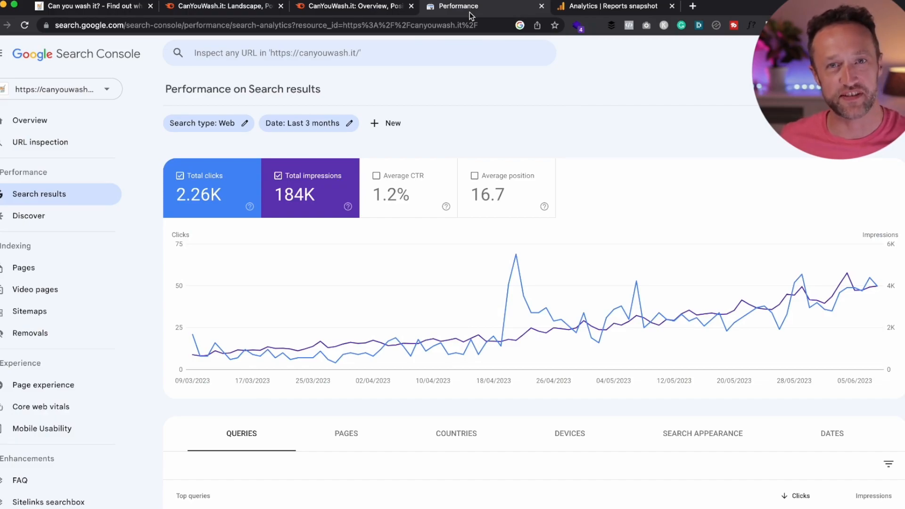
pyautogui.moveTo(876, 283)
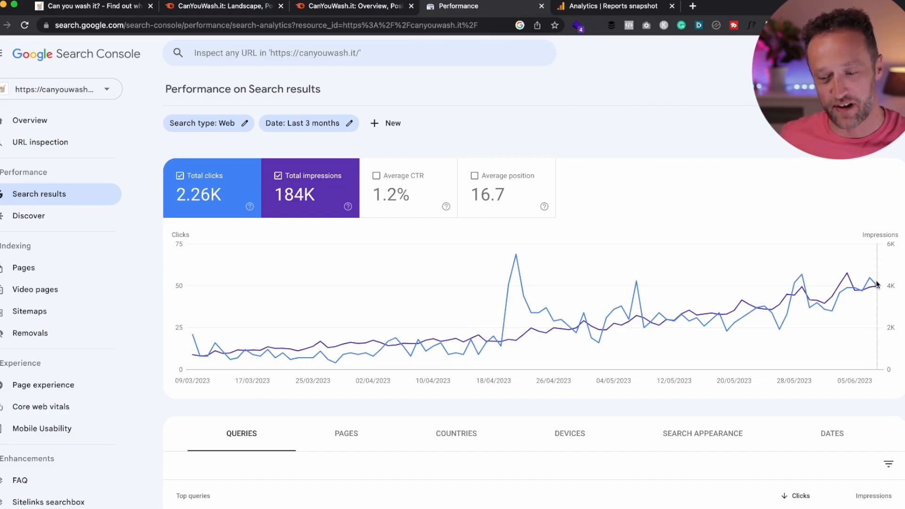
pyautogui.moveTo(874, 283)
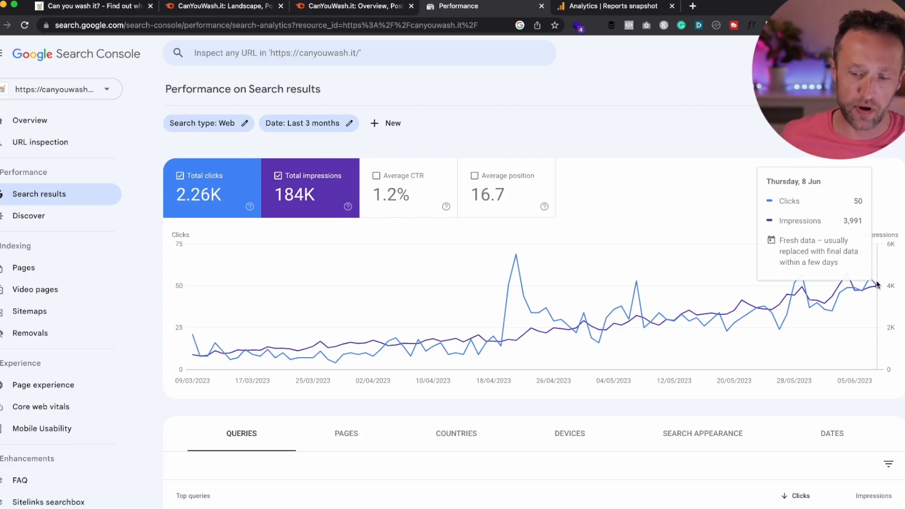
pyautogui.moveTo(860, 290)
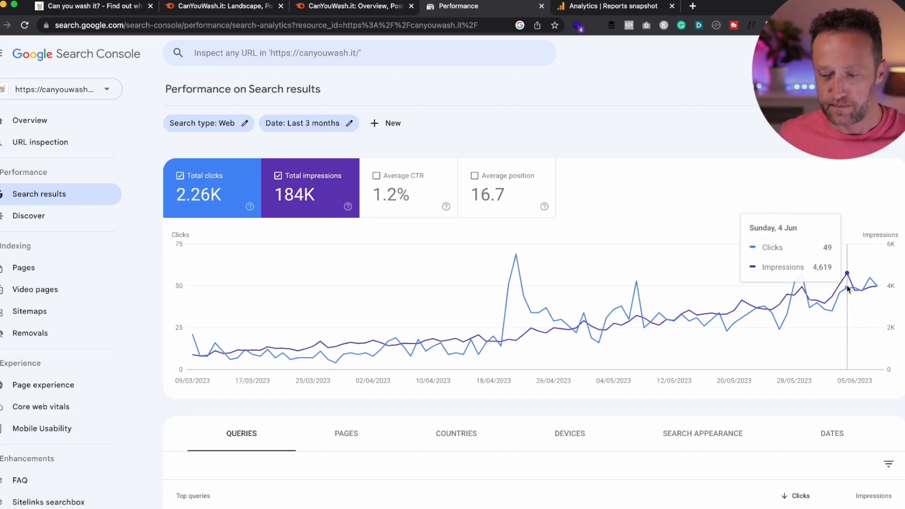
pyautogui.moveTo(871, 288)
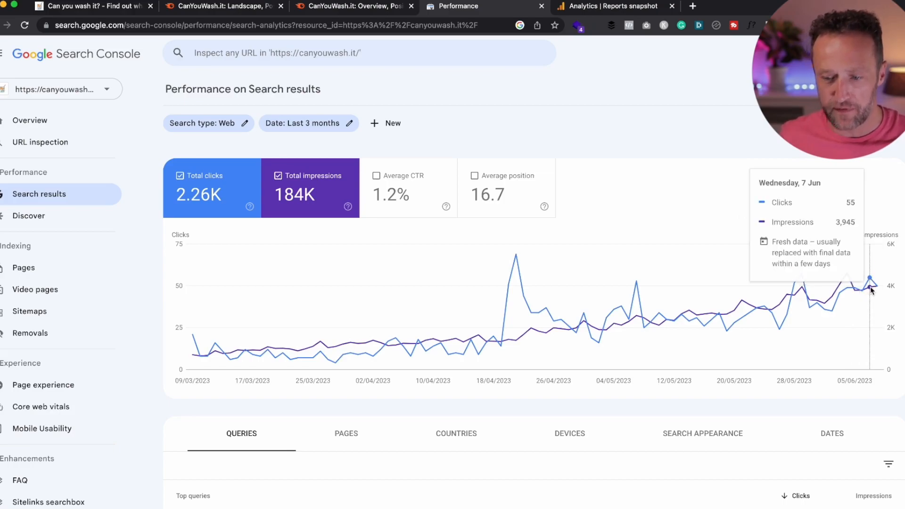
pyautogui.moveTo(868, 291)
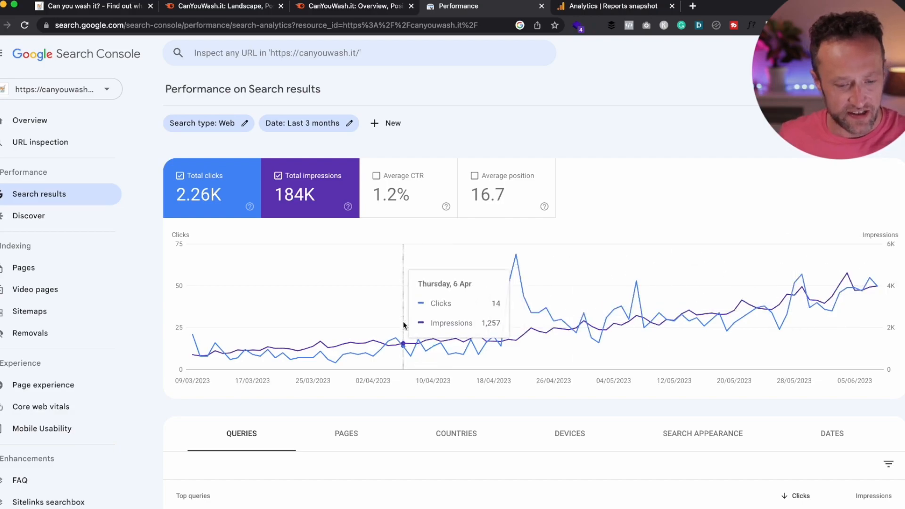
pyautogui.moveTo(395, 347)
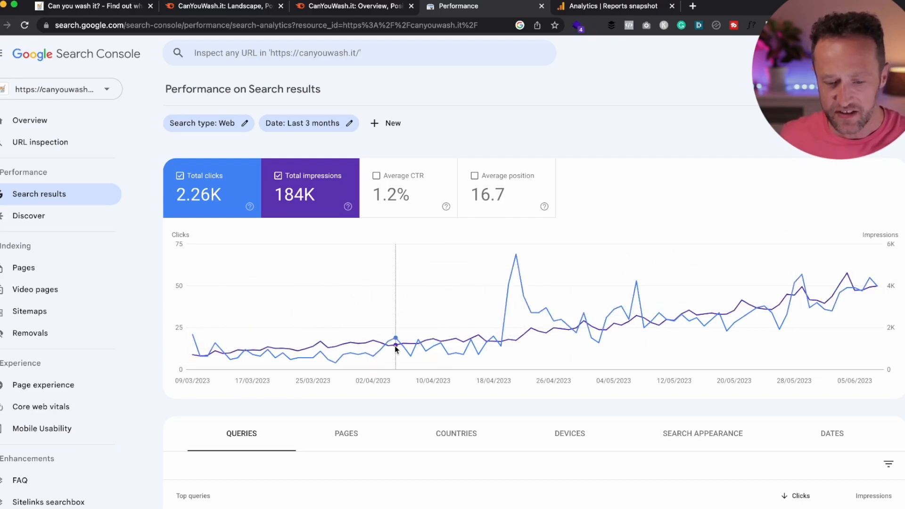
# - Change the report's date range to the last 6 months
pyautogui.click(309, 123)
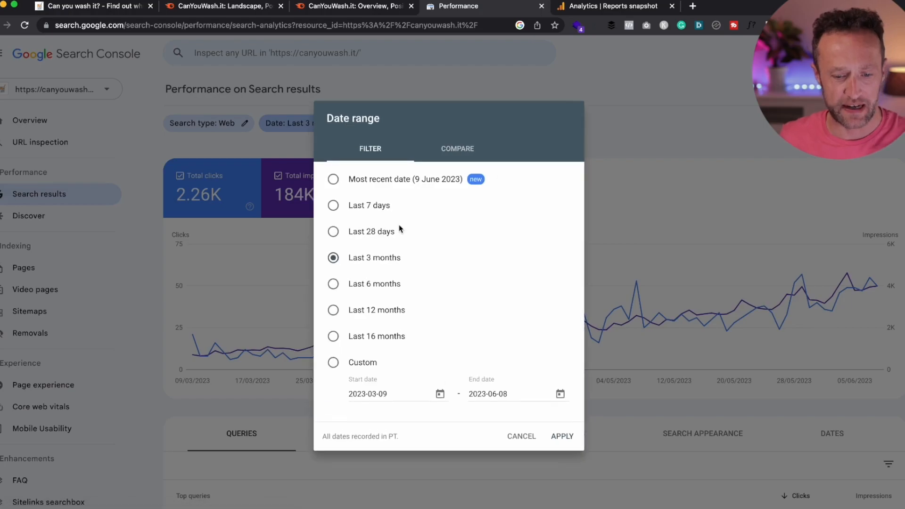
pyautogui.click(561, 435)
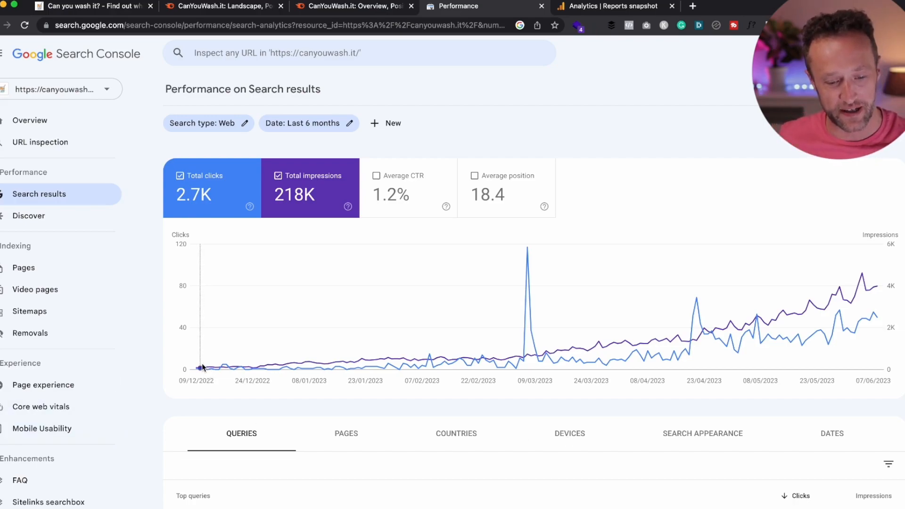
pyautogui.moveTo(400, 361)
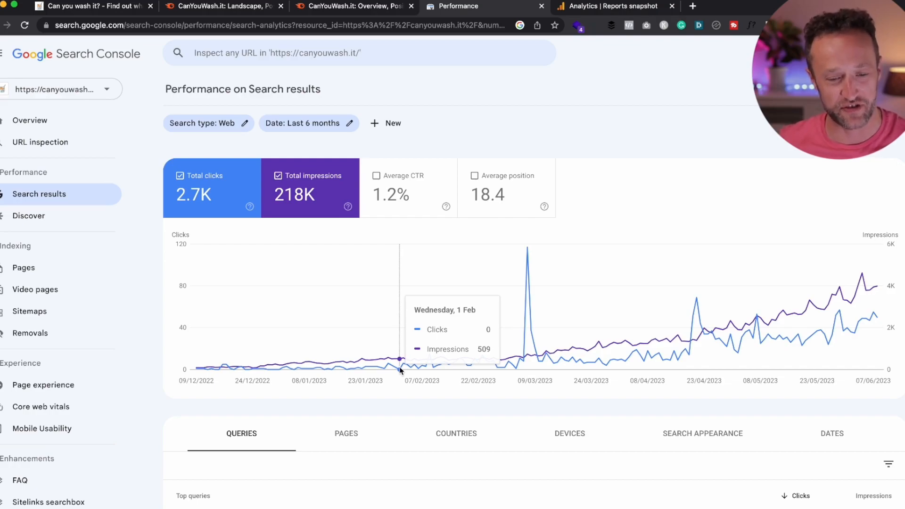
pyautogui.moveTo(584, 350)
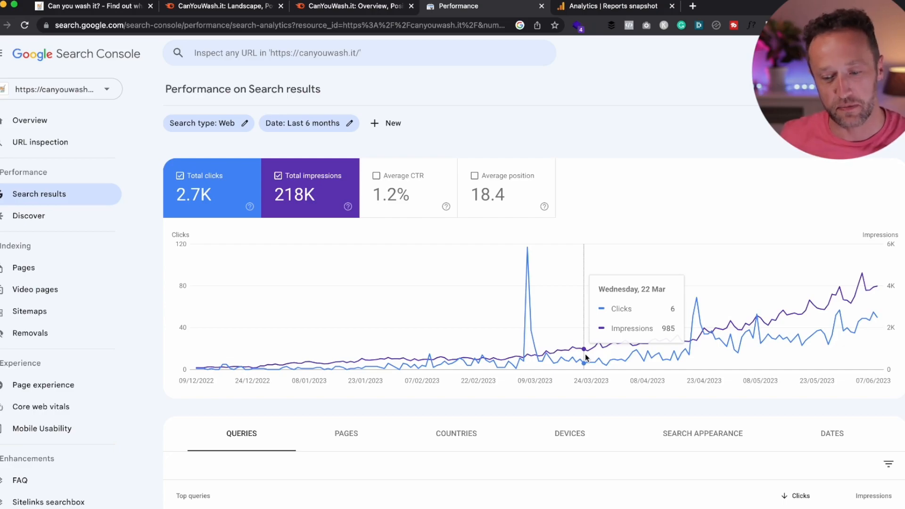
pyautogui.moveTo(707, 334)
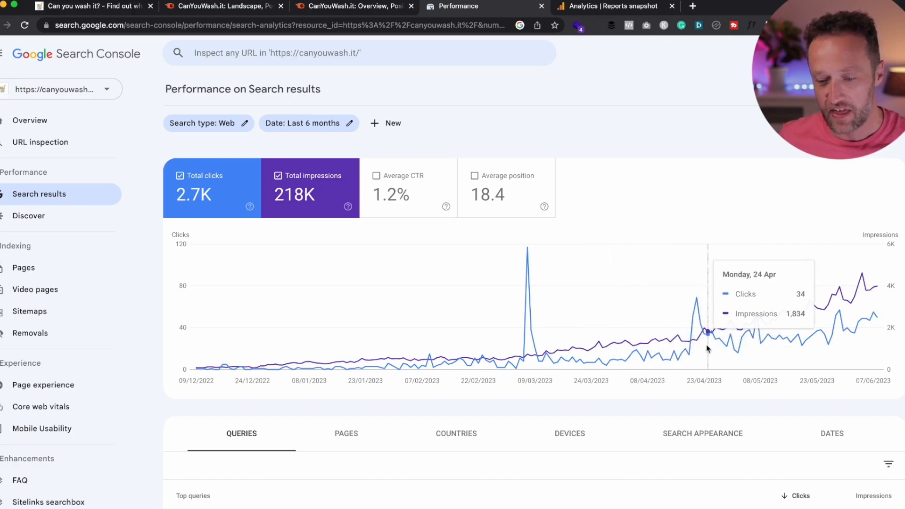
pyautogui.moveTo(851, 307)
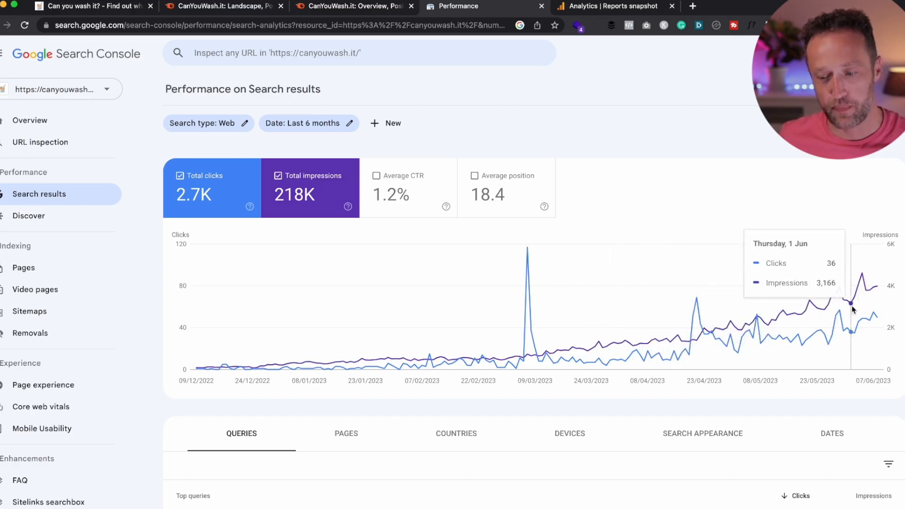
pyautogui.moveTo(877, 287)
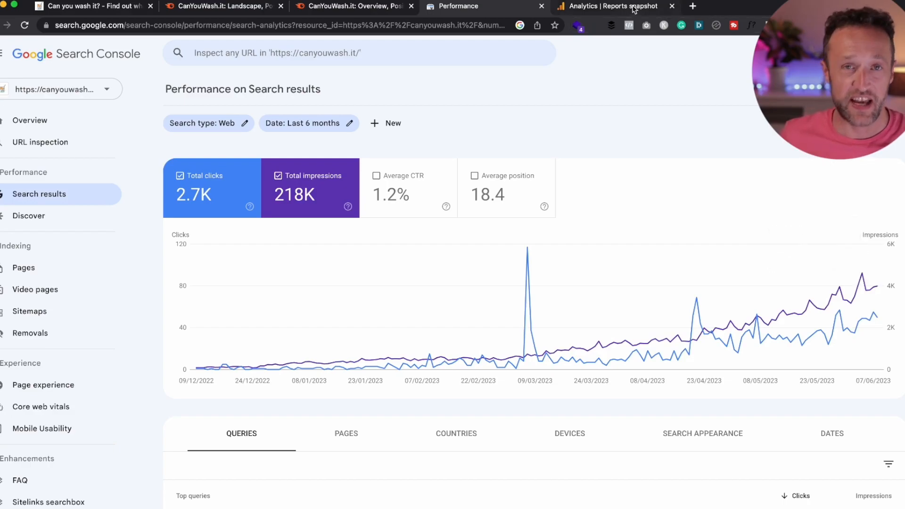
# - View the Analytics Reports snapshot of 1.3K mostly organic users, then go to the Adidas NMD article
pyautogui.click(612, 6)
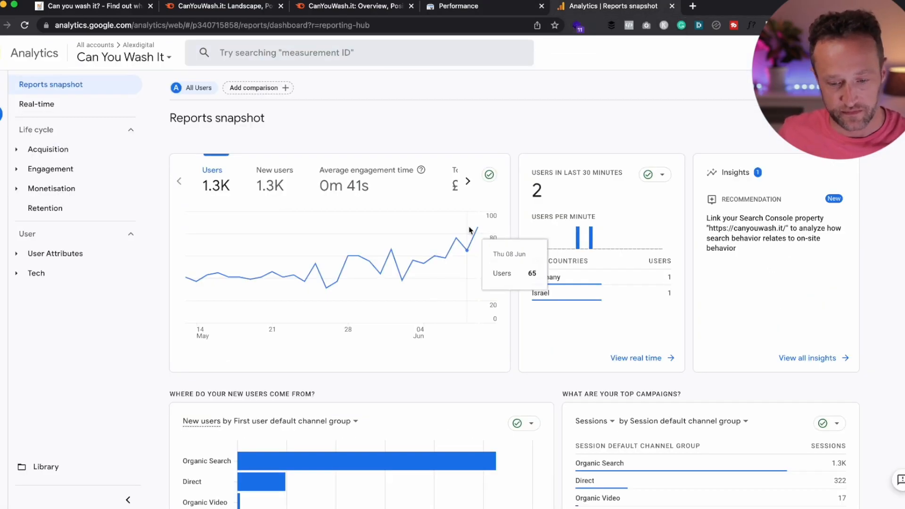
pyautogui.moveTo(476, 231)
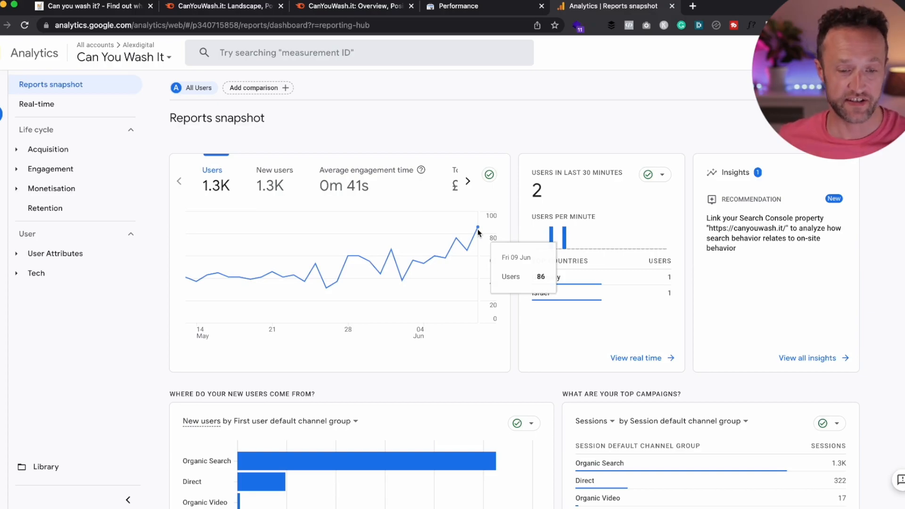
pyautogui.click(87, 6)
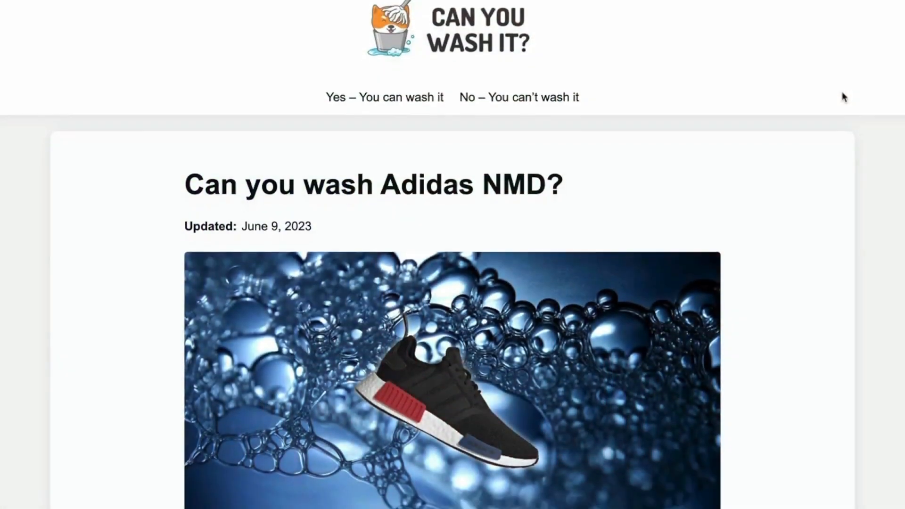
# - Scroll past the Adidas NMD dos and don'ts to step 5 of the washing guide
pyautogui.scroll(-3)
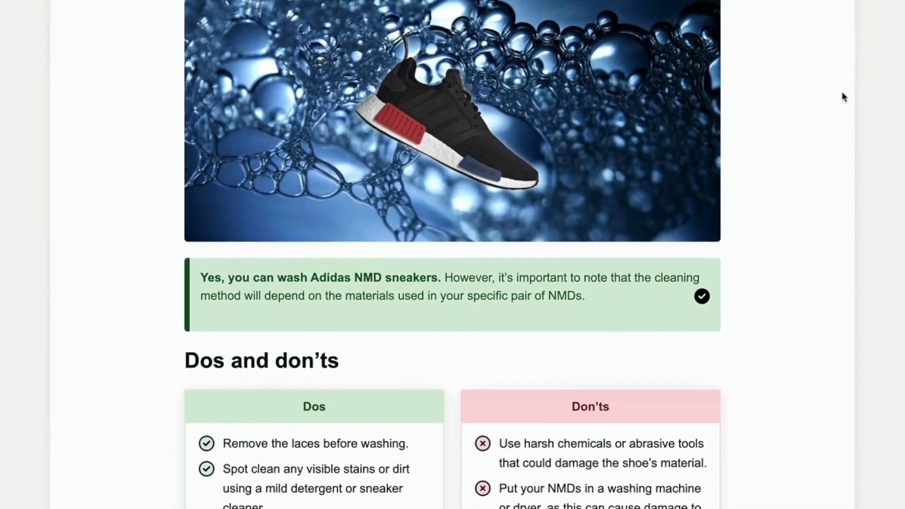
pyautogui.scroll(-3)
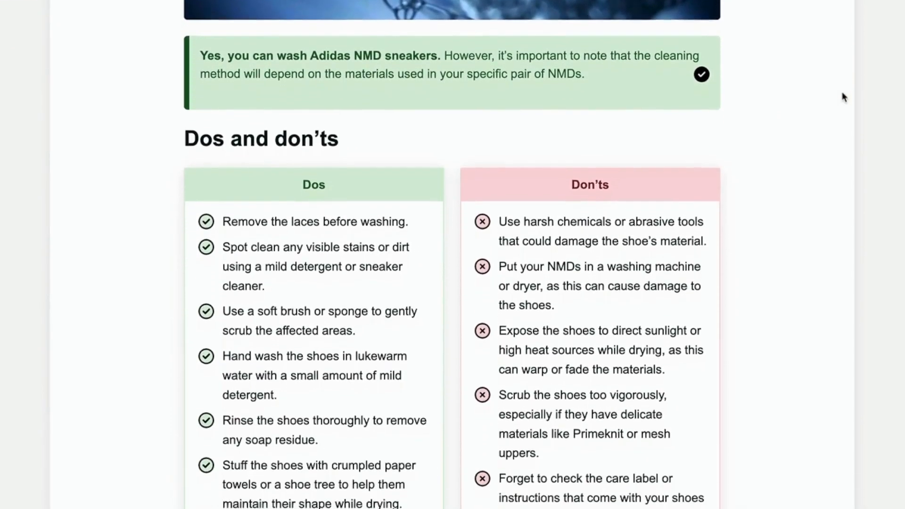
pyautogui.scroll(-3)
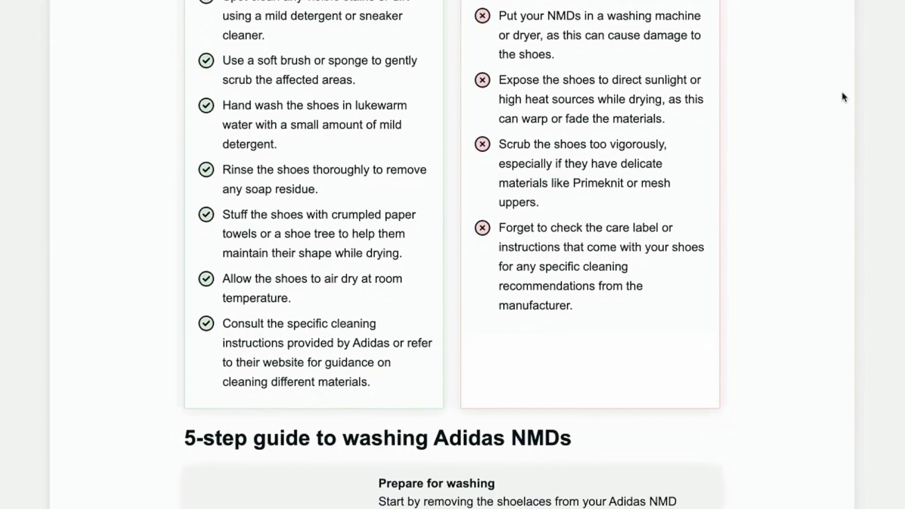
pyautogui.scroll(-3)
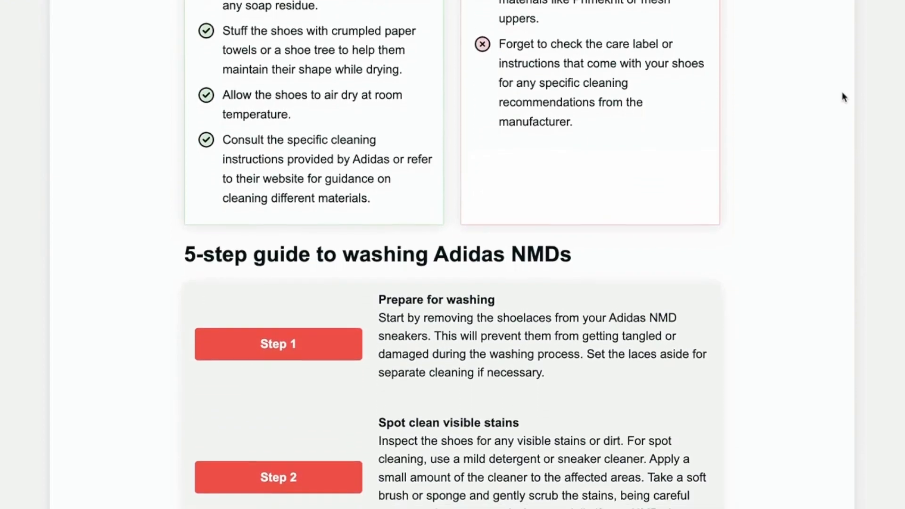
pyautogui.scroll(-3)
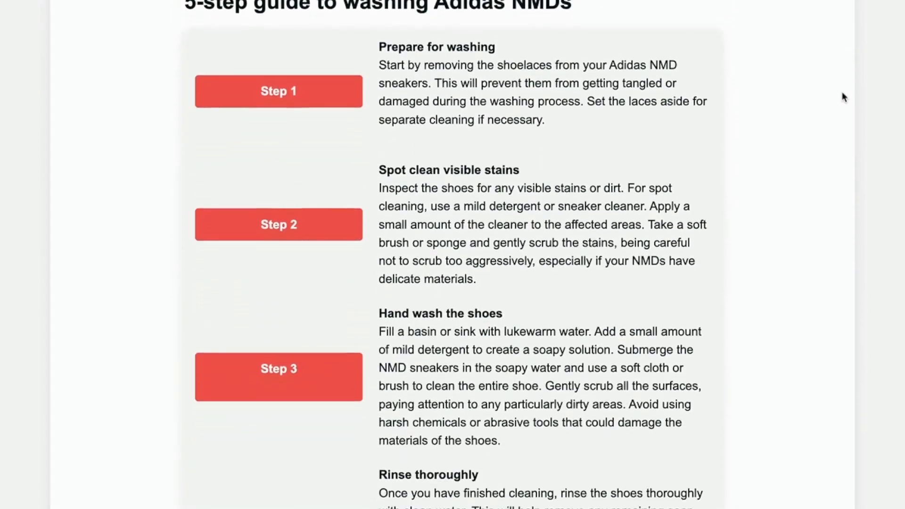
pyautogui.scroll(-3)
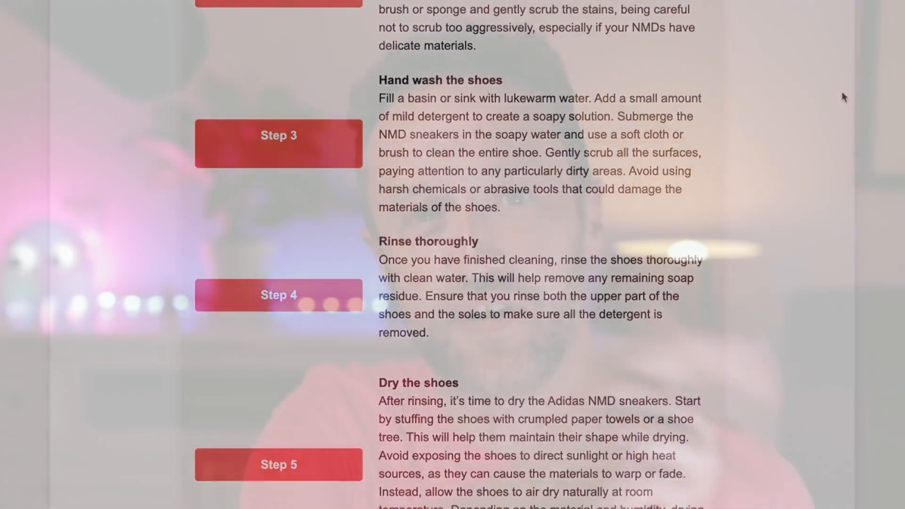